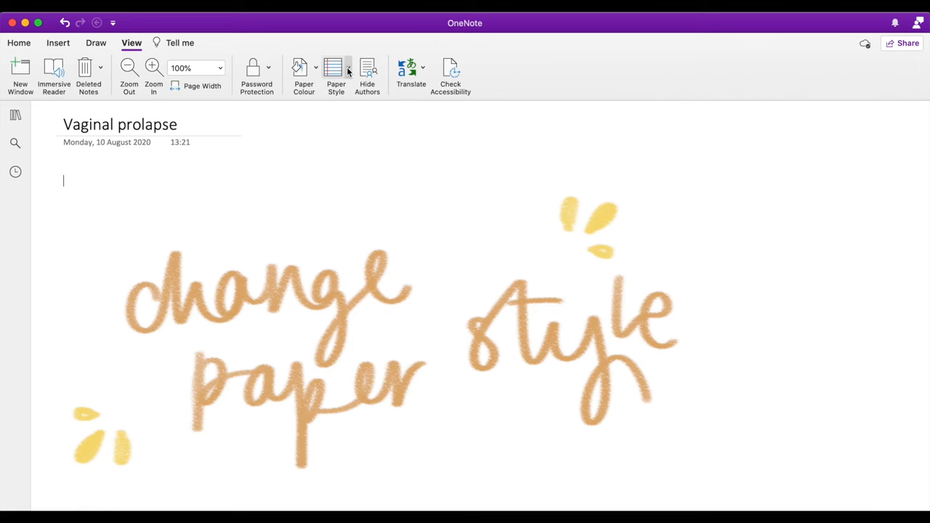
Switch the page's paper style to ruled lines with a red margin line
{"action": "left_click", "coordinate": [336, 73]}
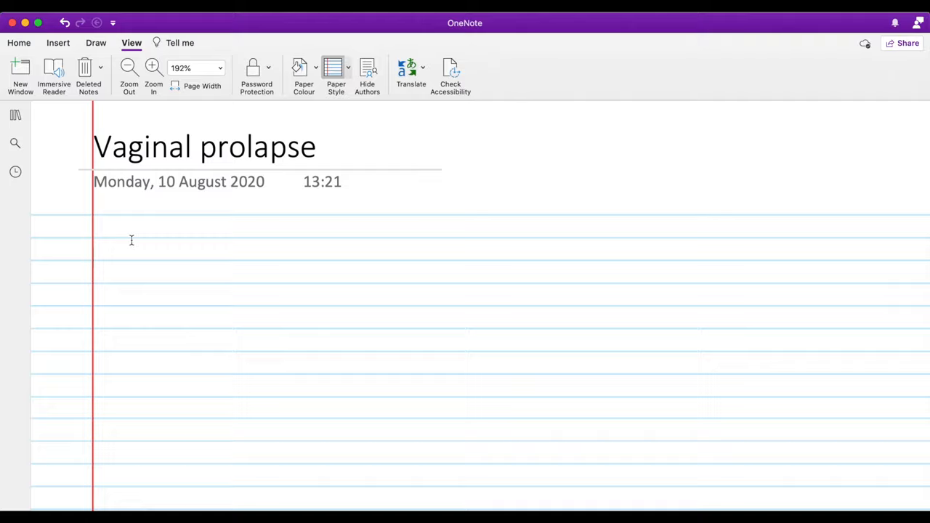
{"action": "left_click", "coordinate": [128, 70]}
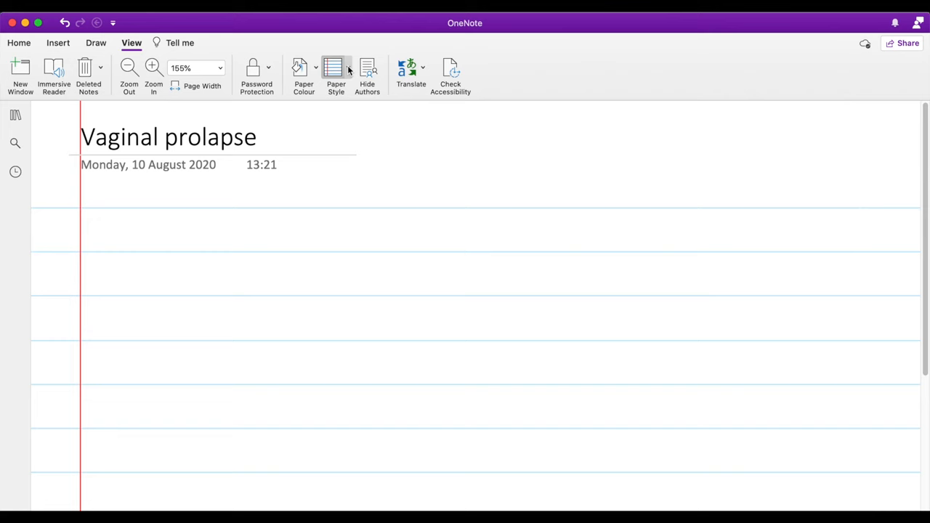
{"action": "left_click", "coordinate": [347, 70]}
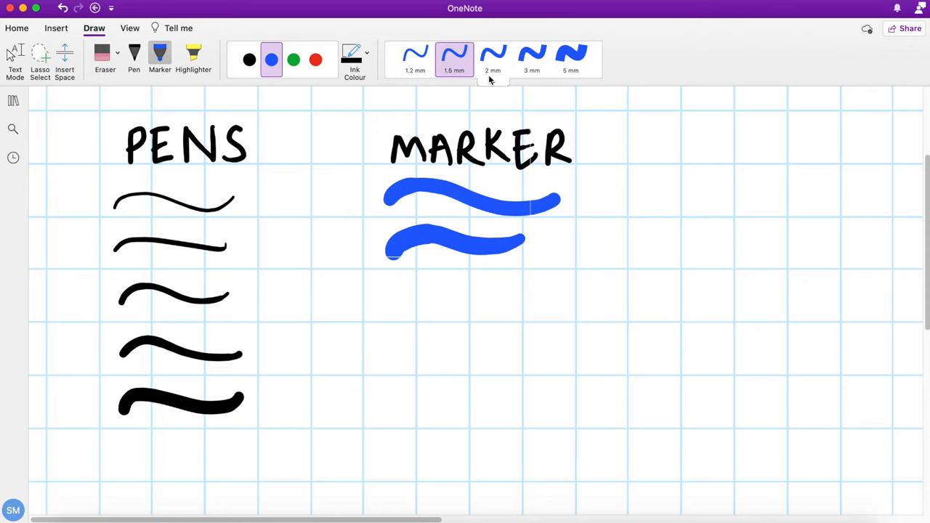
Highlight 'test' words with muted orange and pale yellow highlighter tints
{"action": "left_click", "coordinate": [354, 53]}
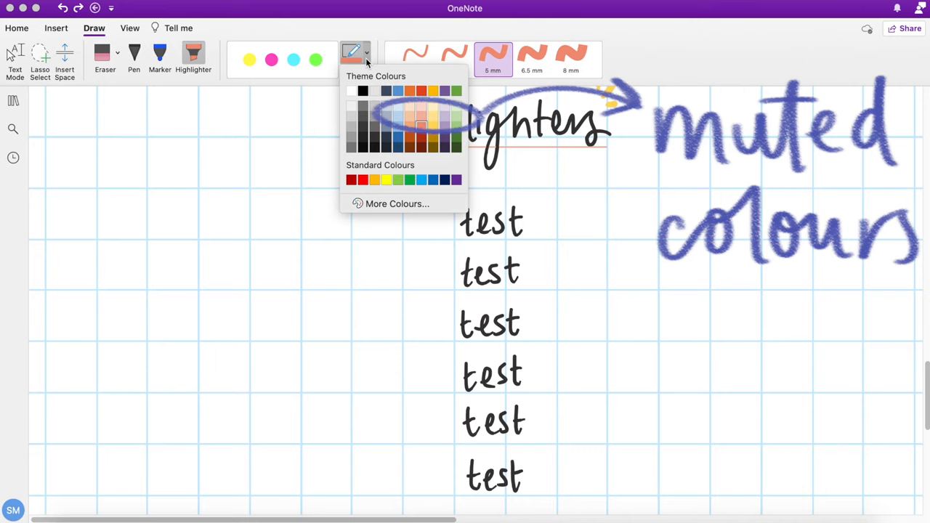
{"action": "left_click", "coordinate": [422, 116]}
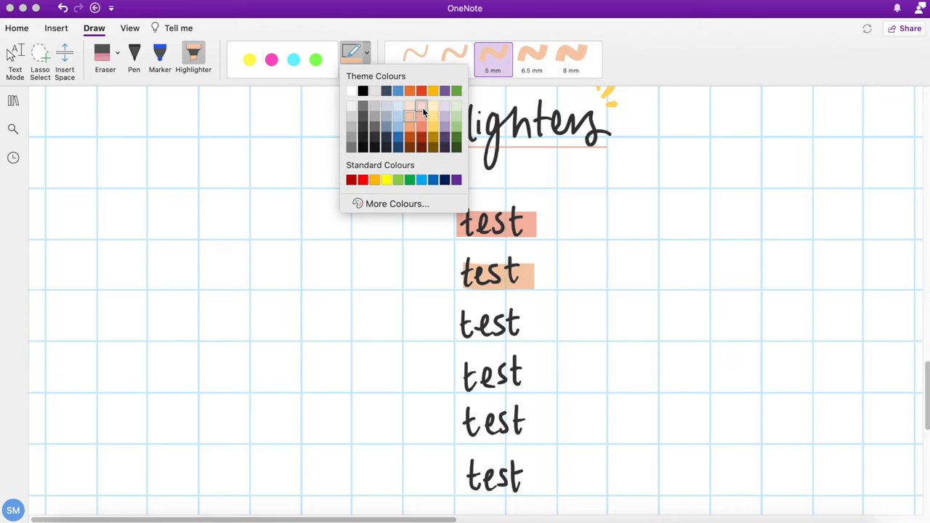
{"action": "left_click", "coordinate": [421, 111]}
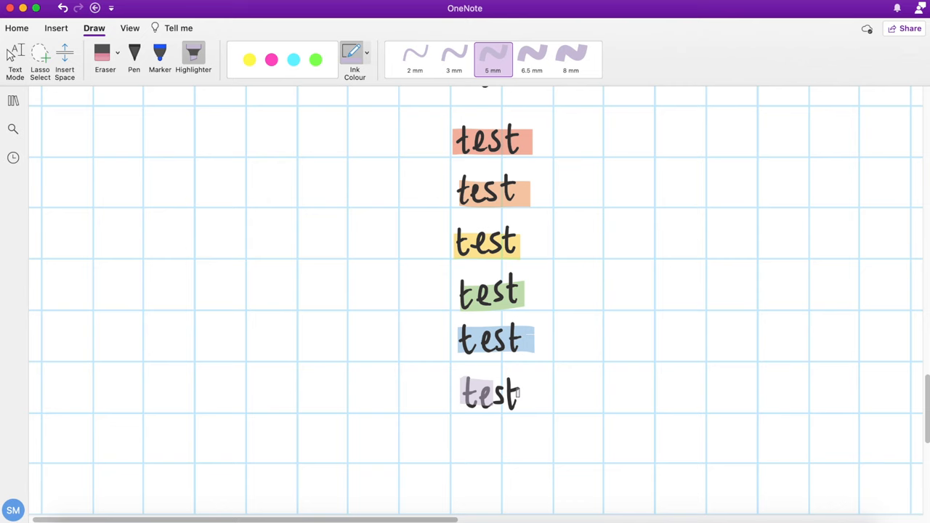